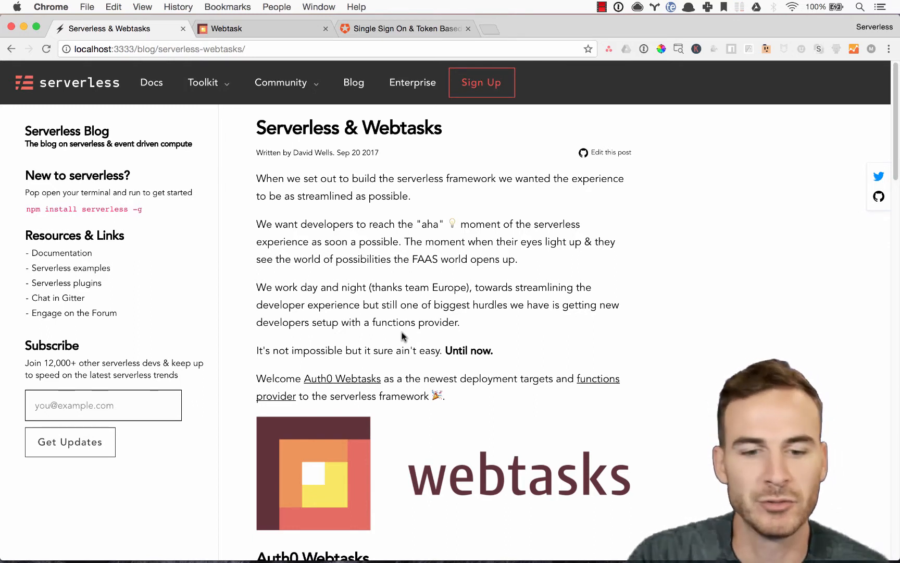
mouse_move(381, 319)
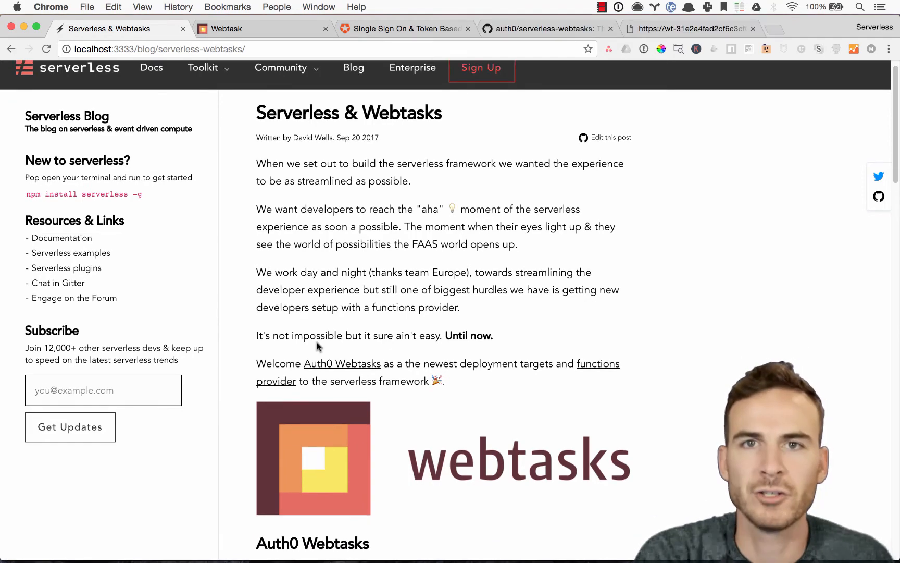
Scroll down through the Serverless & Webtasks blog post in Chrome.
scroll("down", 3)
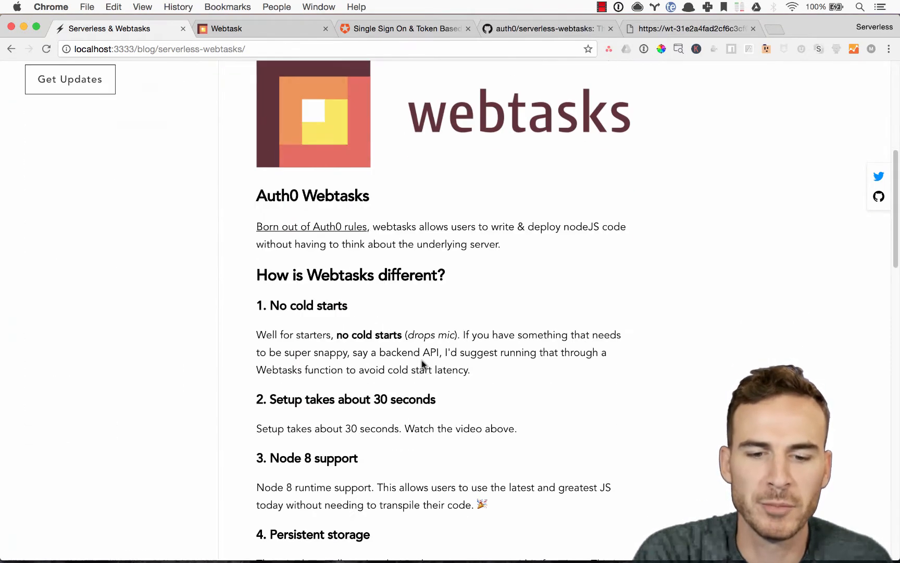
scroll("down", 3)
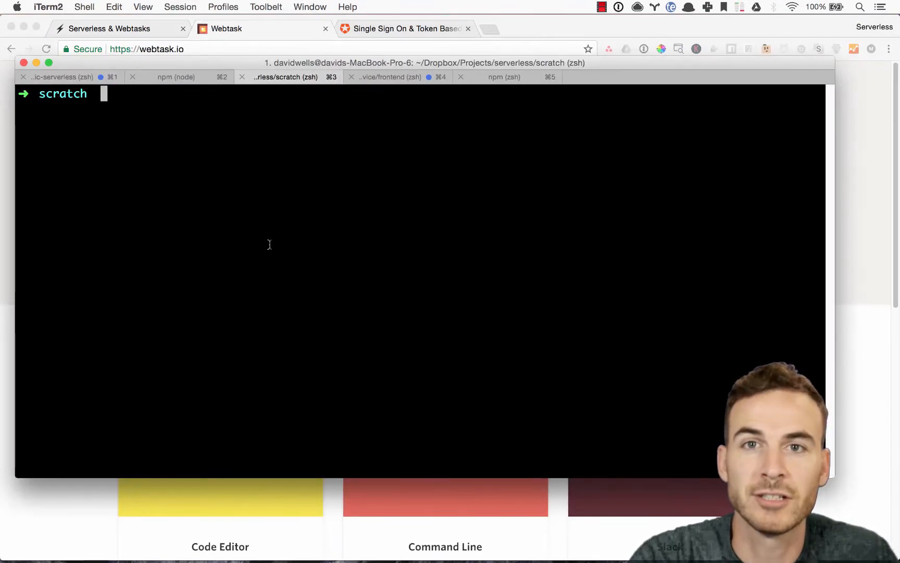
Install Serverless globally with npm i serverless -g.
type("npm install serverless -")
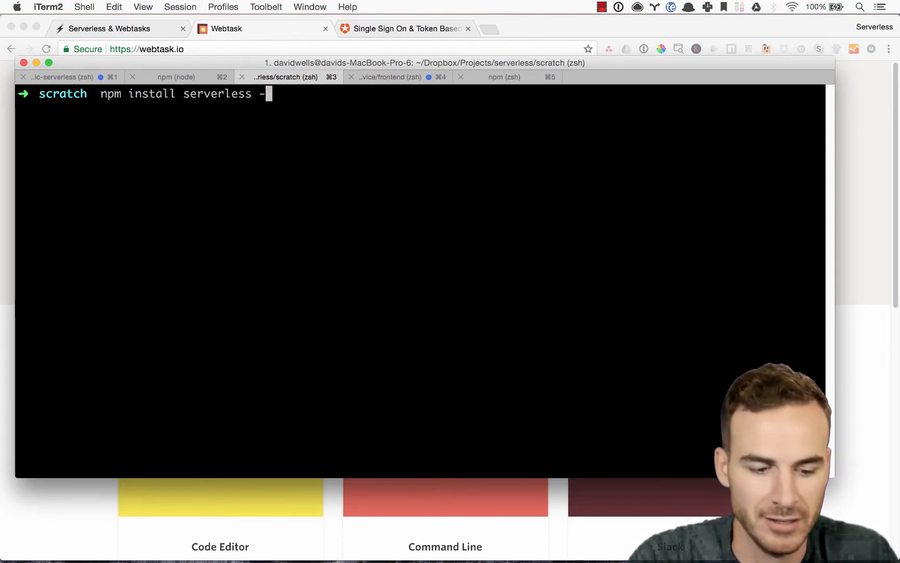
type("g")
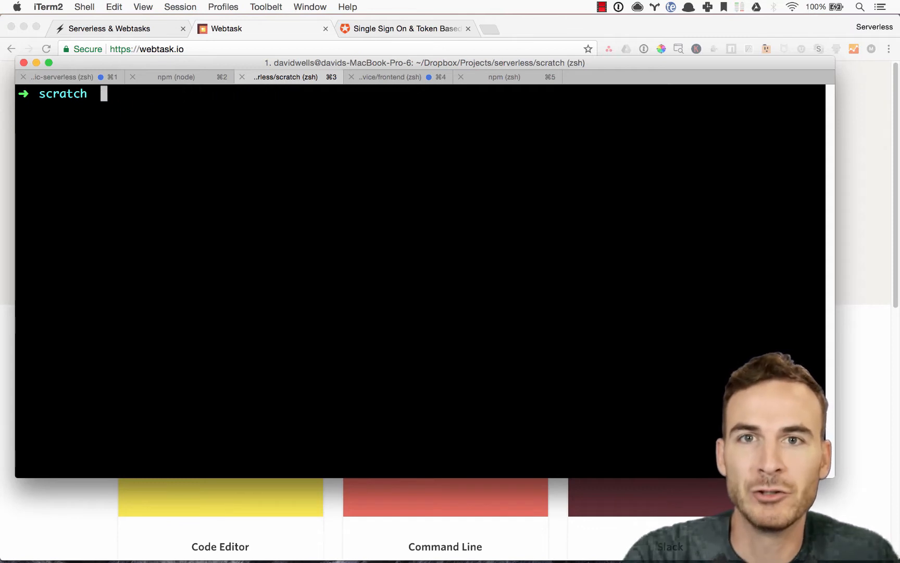
Create and enter the webtasks-demo folder, then run sls.
type("mkdir")
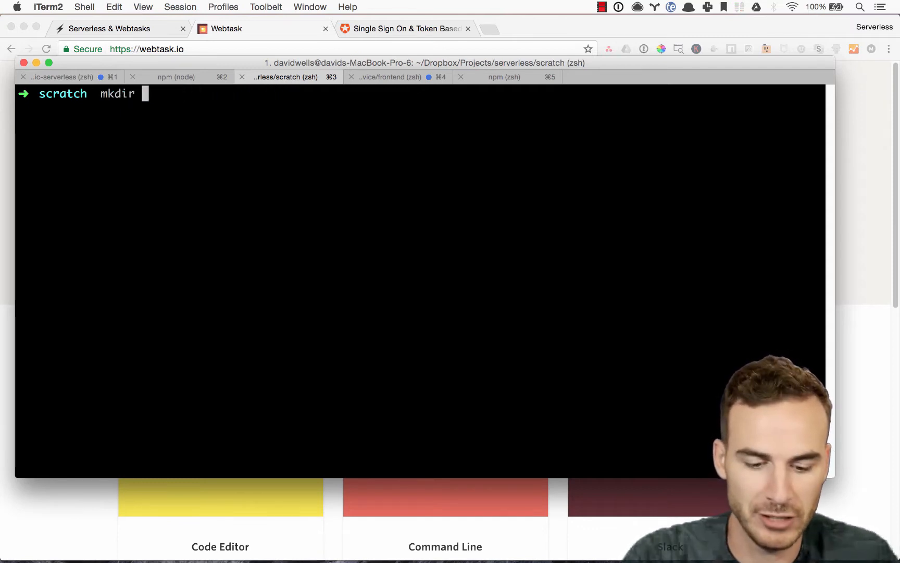
type("webtasks-demo/")
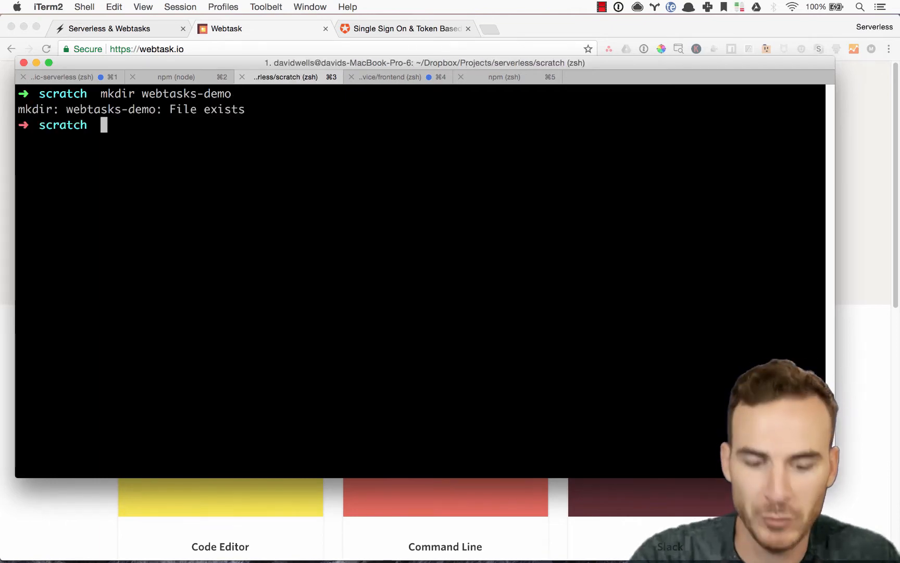
type("cd webtasks-demo")
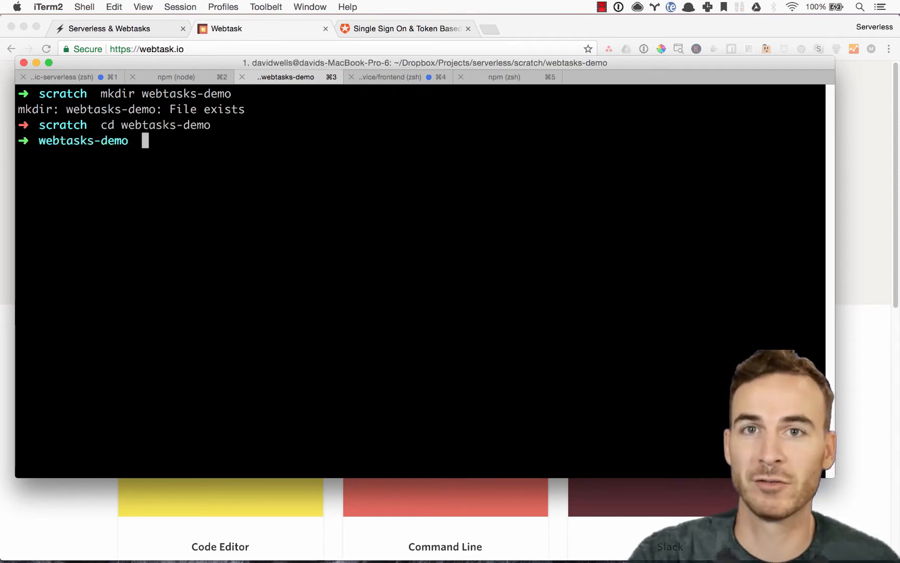
type("sls")
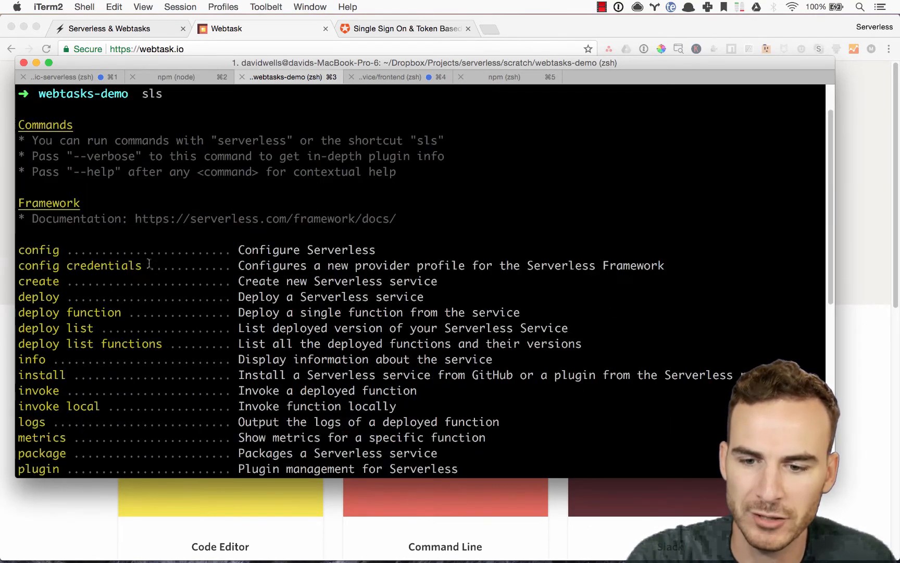
Scroll through the Serverless CLI command list output.
scroll("down", 3)
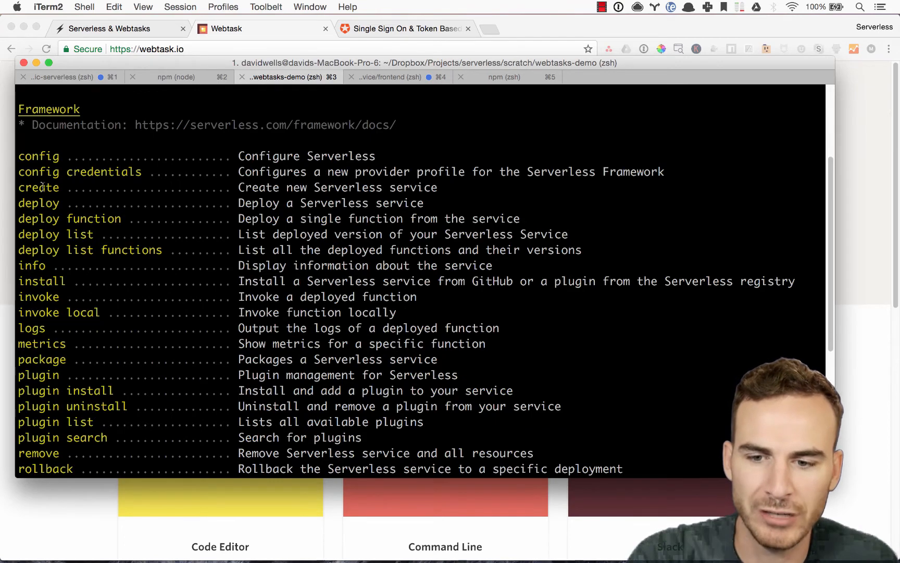
scroll("down", 3)
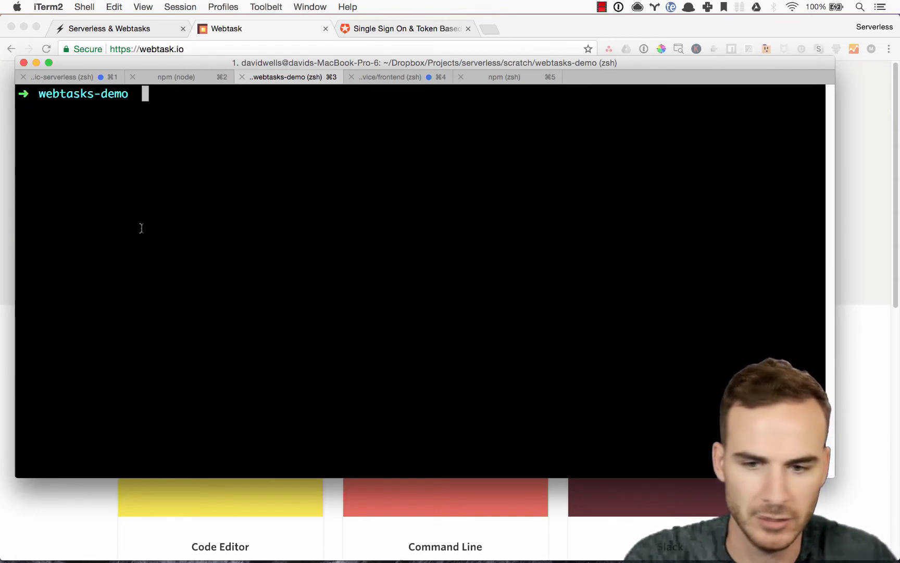
Run serverless create --template webtasks-nodejs in webtasks-demo.
type("serverless create --te")
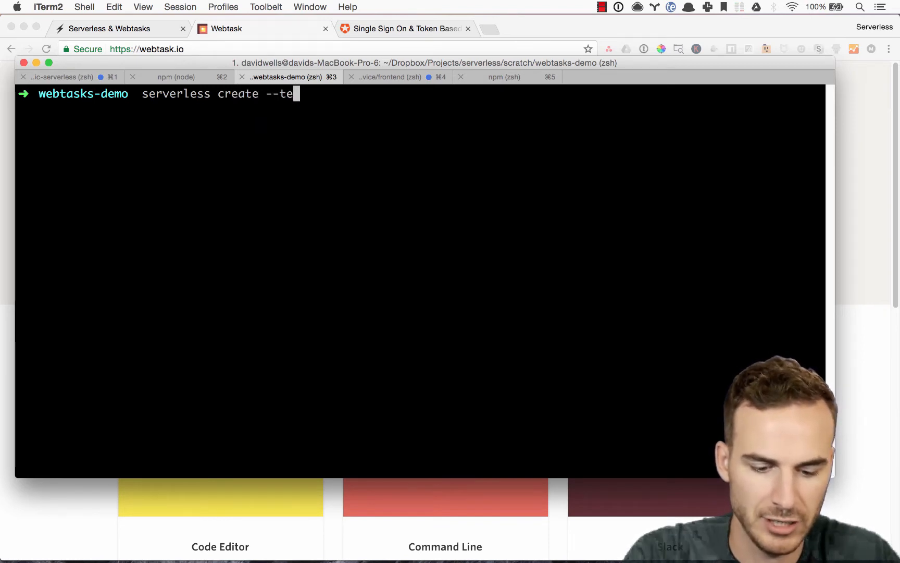
type("mplate w")
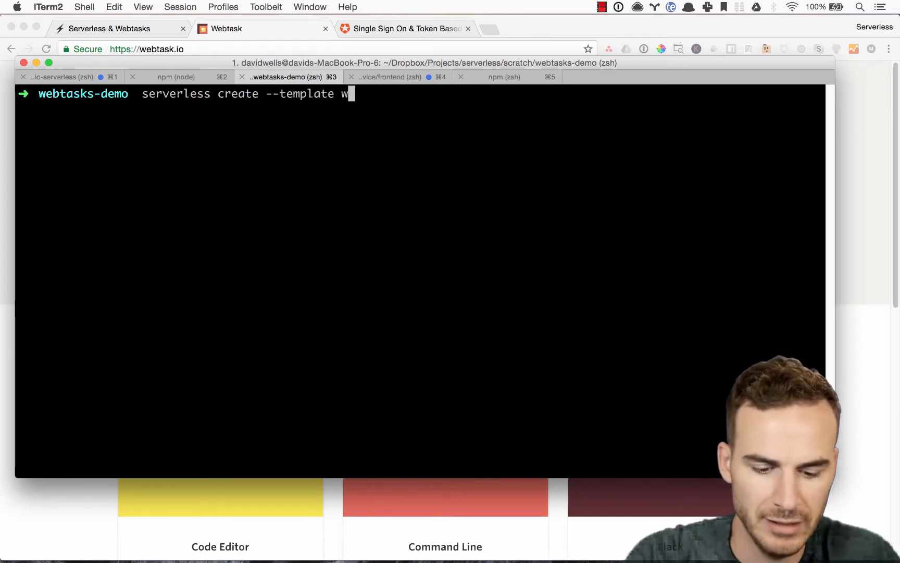
type("ebtasks-no")
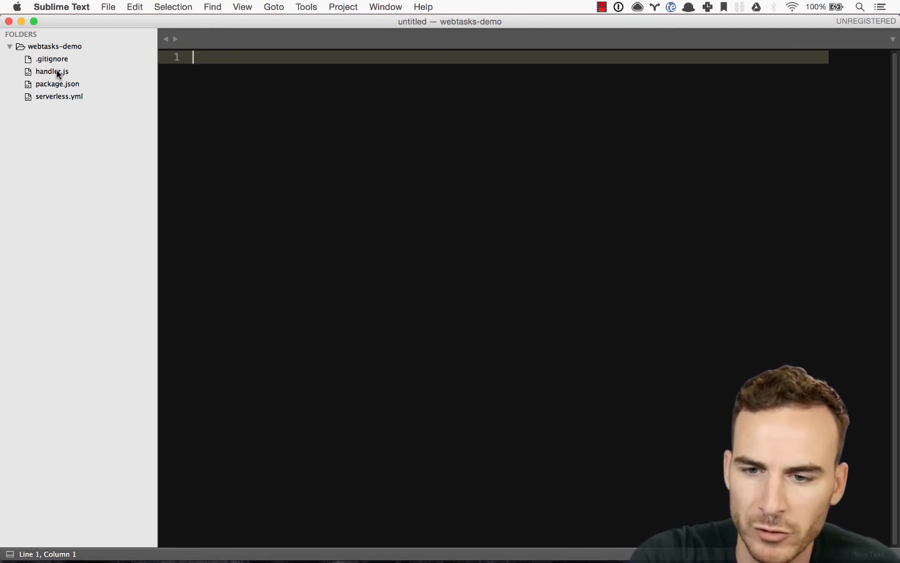
Review handler.js and its context argument, then move to serverless.yml.
left_click(52, 71)
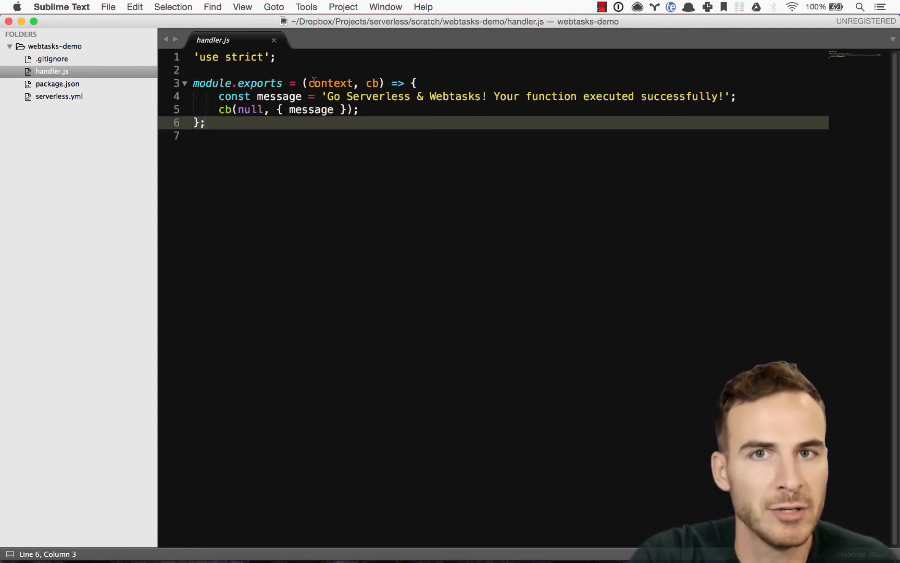
double_click(330, 84)
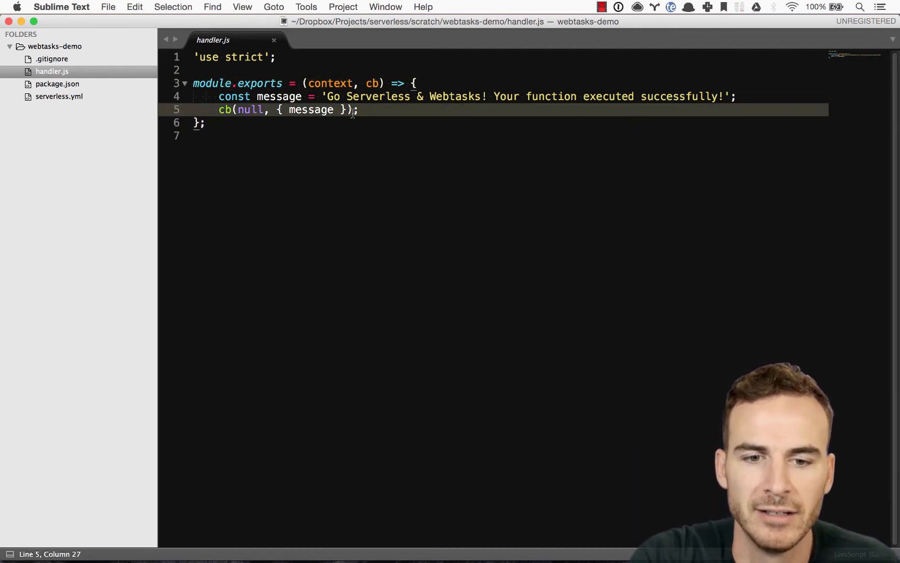
left_click(209, 122)
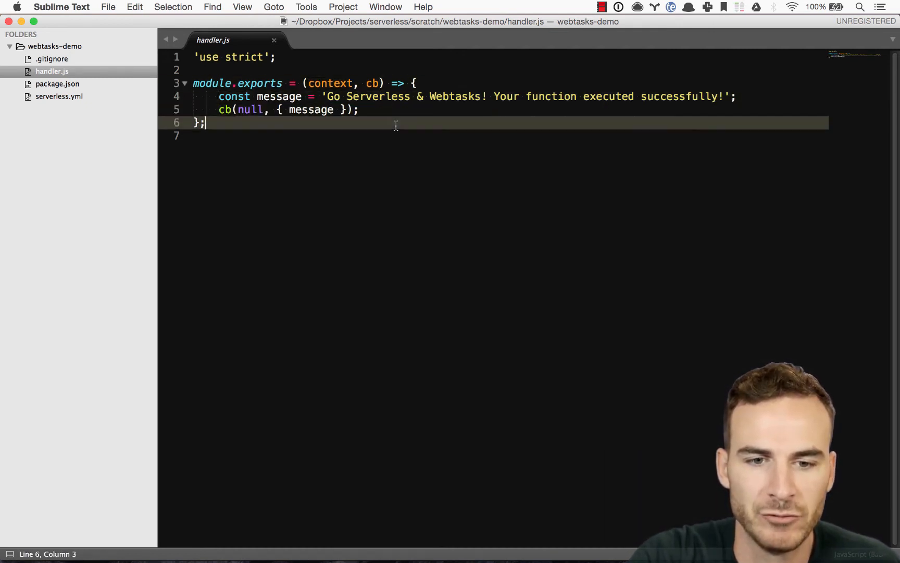
left_click(59, 97)
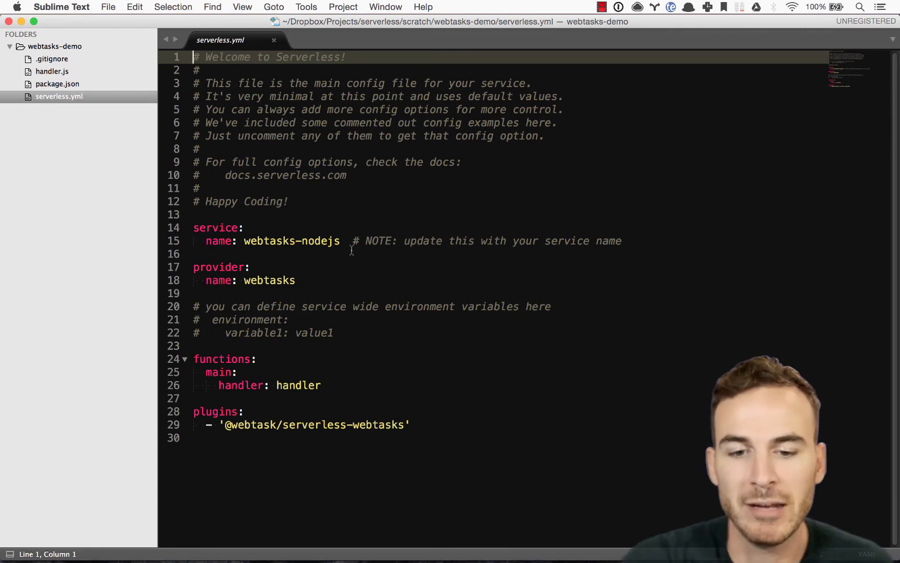
Highlight the functions block and webtasks plugin lines in serverless.yml.
left_click_drag(194, 254, 296, 280)
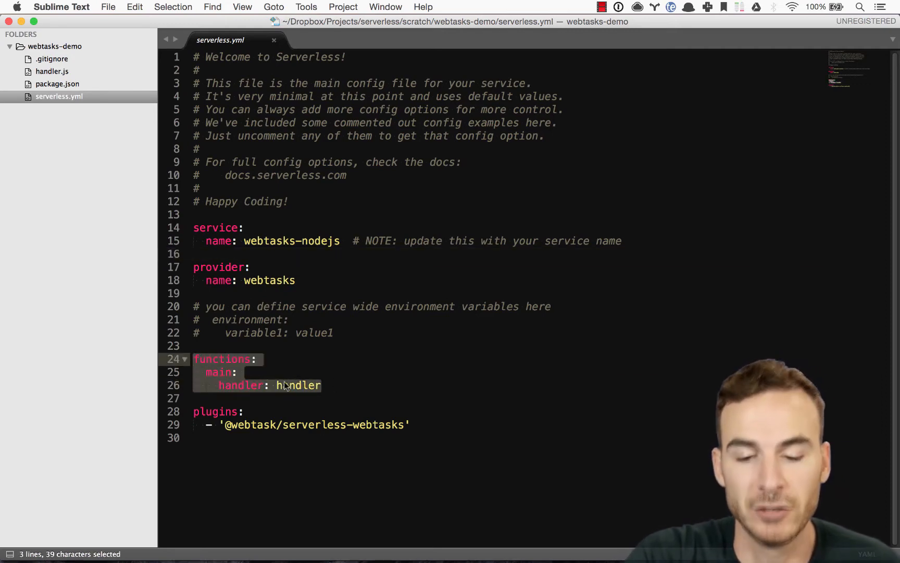
left_click(307, 385)
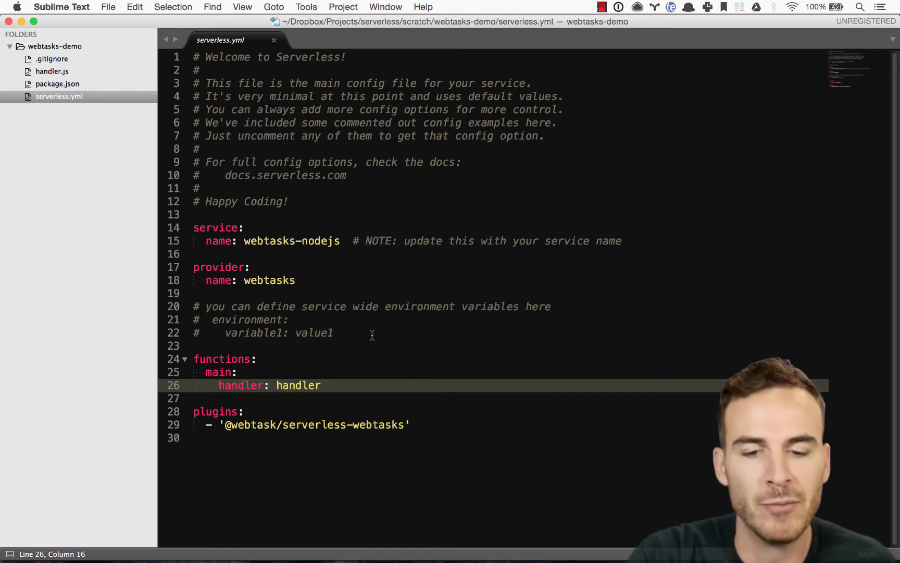
left_click_drag(194, 306, 335, 334)
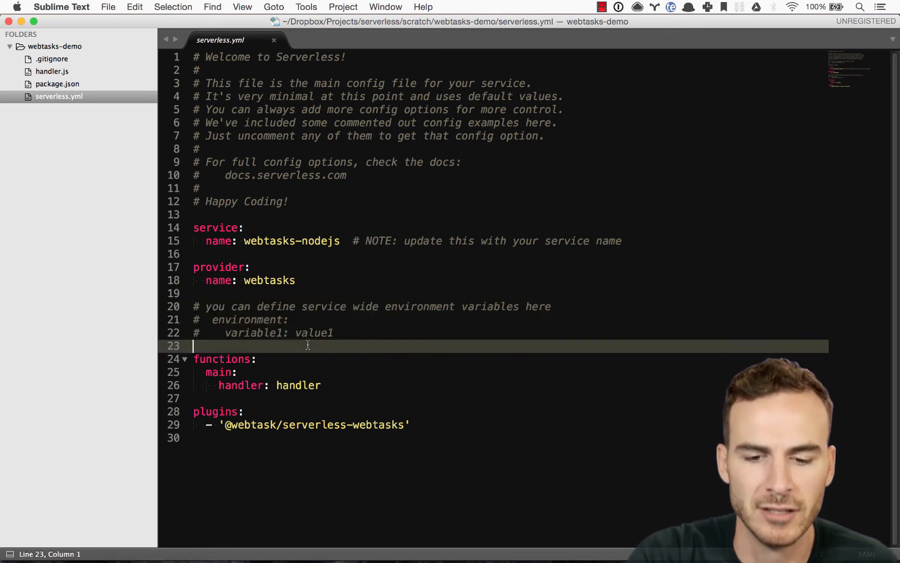
Run npm install in webtasks-demo to create node_modules.
key("cmd+tab")
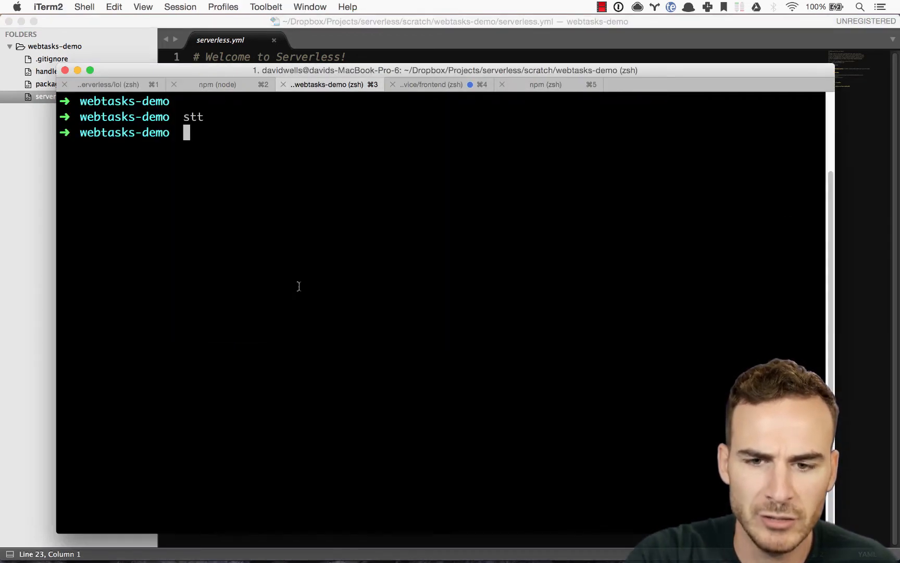
type("npm i")
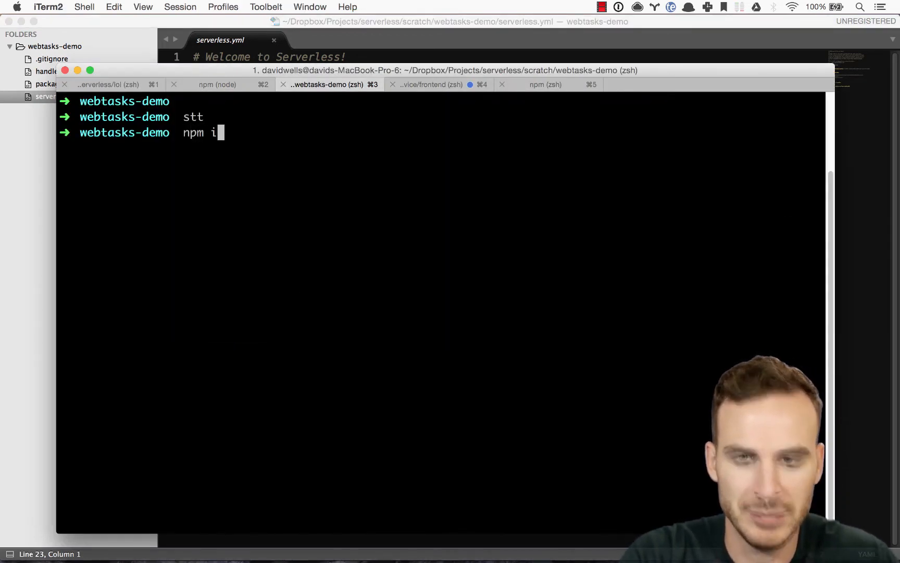
type("nstall")
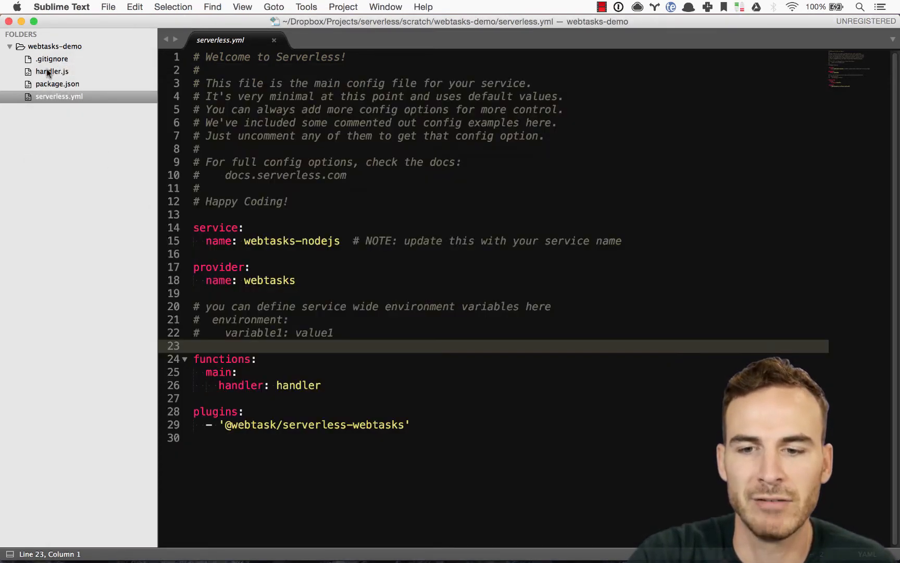
mouse_move(50, 87)
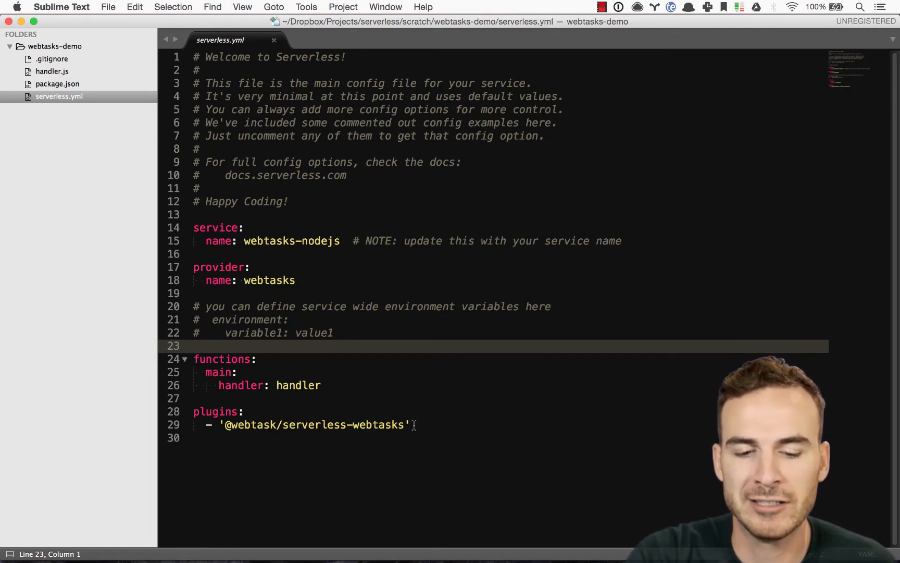
left_click_drag(193, 412, 409, 424)
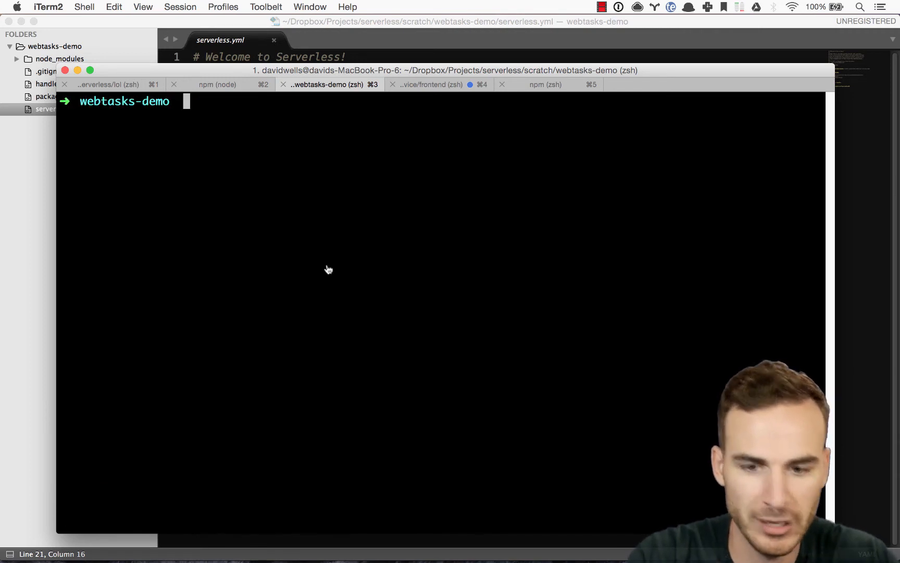
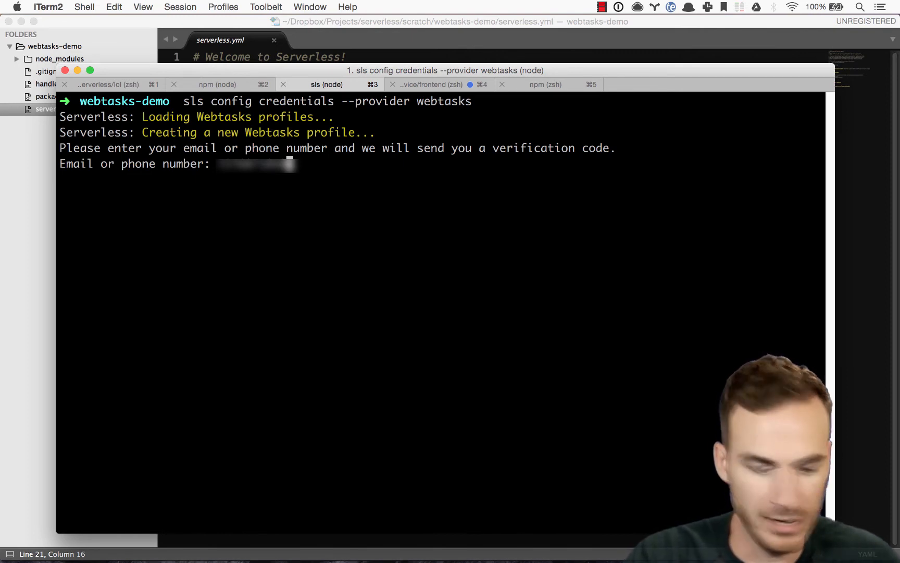
Run sls config credentials --provider webtasks and submit the phone number.
key("enter")
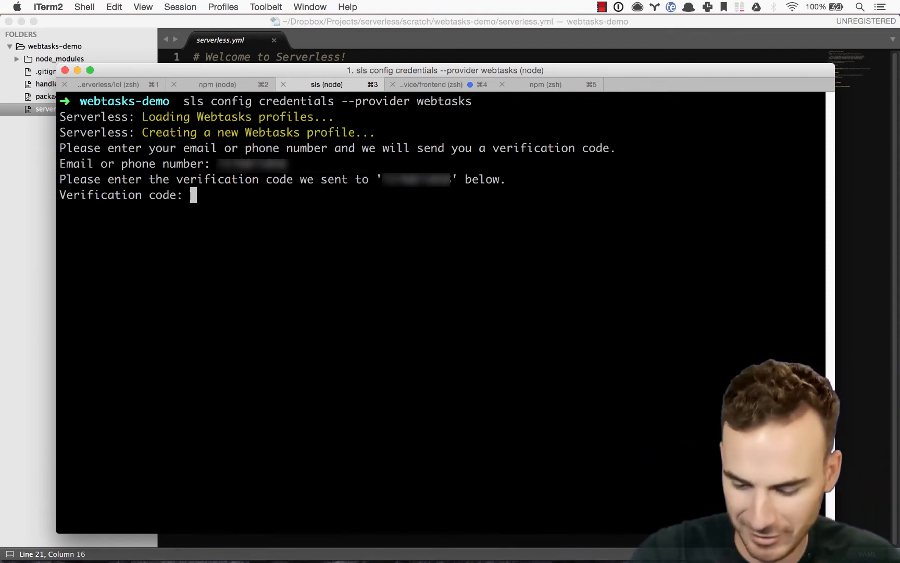
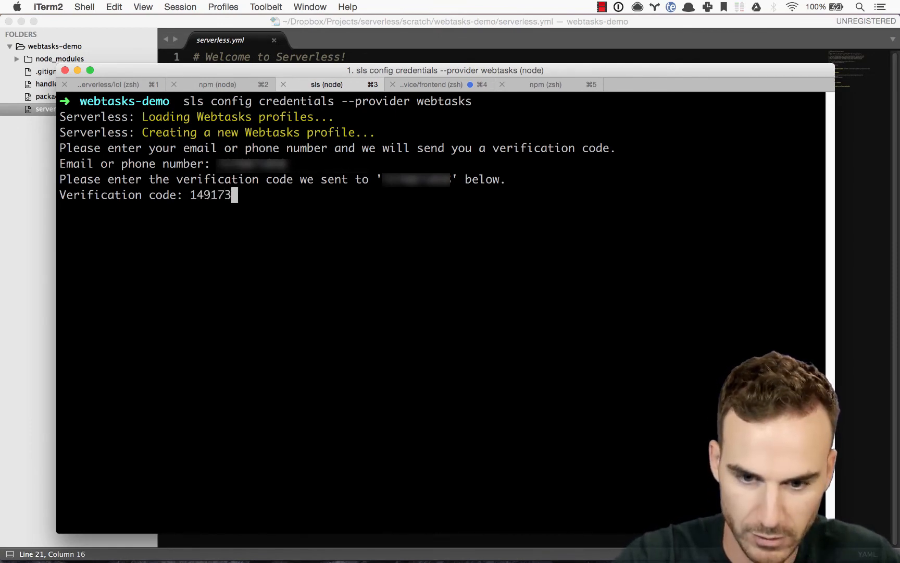
key("enter")
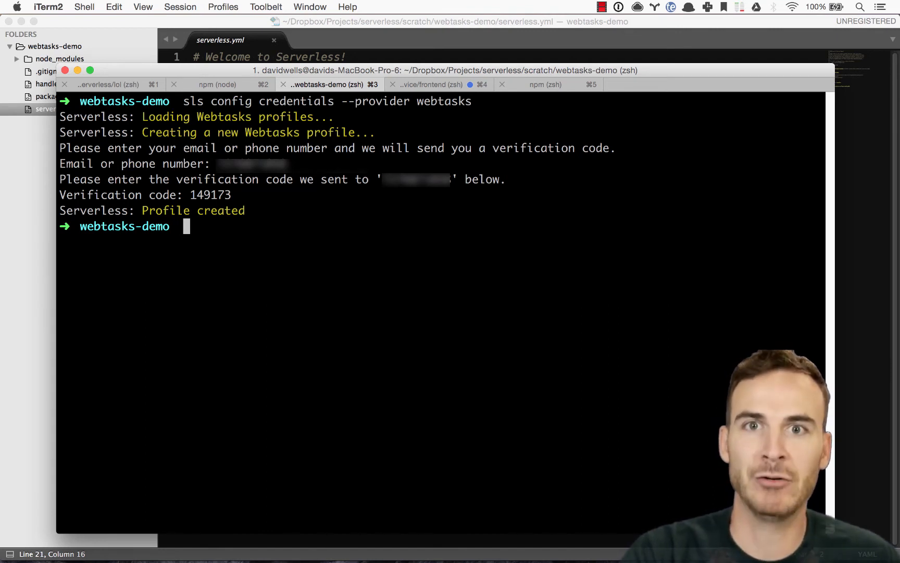
Run serverless deploy and select the returned success message line.
type("ser")
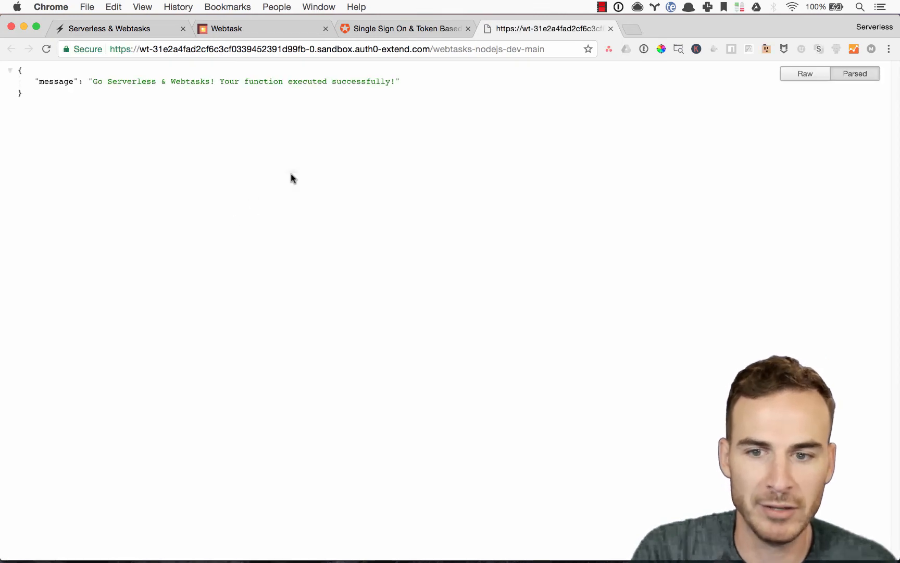
triple_click(229, 81)
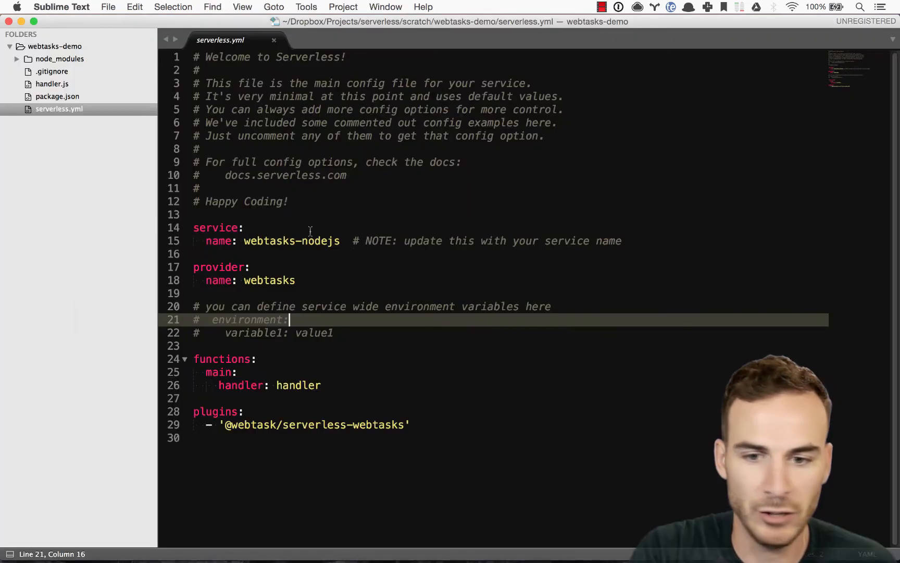
Change the handler.js message to 'Wow that was fast' and return to the terminal.
left_click(57, 97)
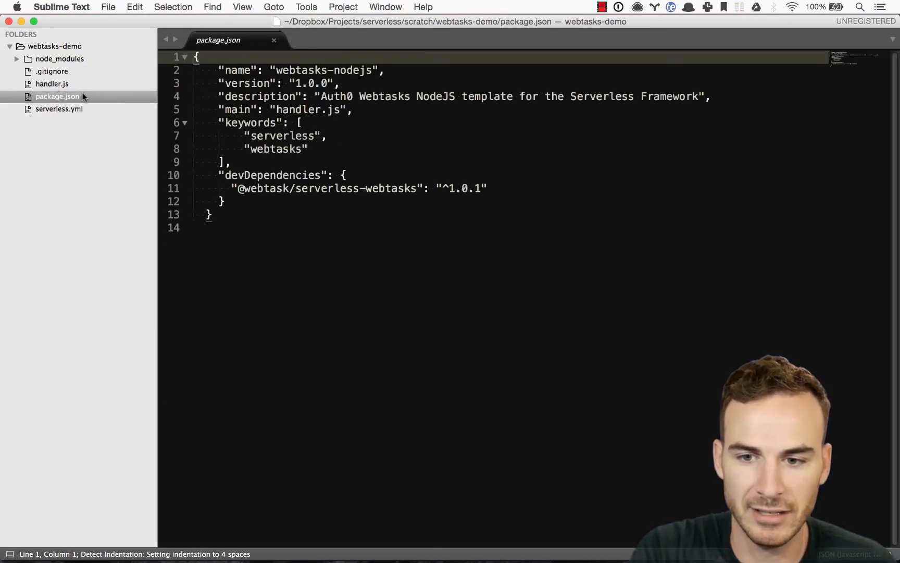
left_click(52, 83)
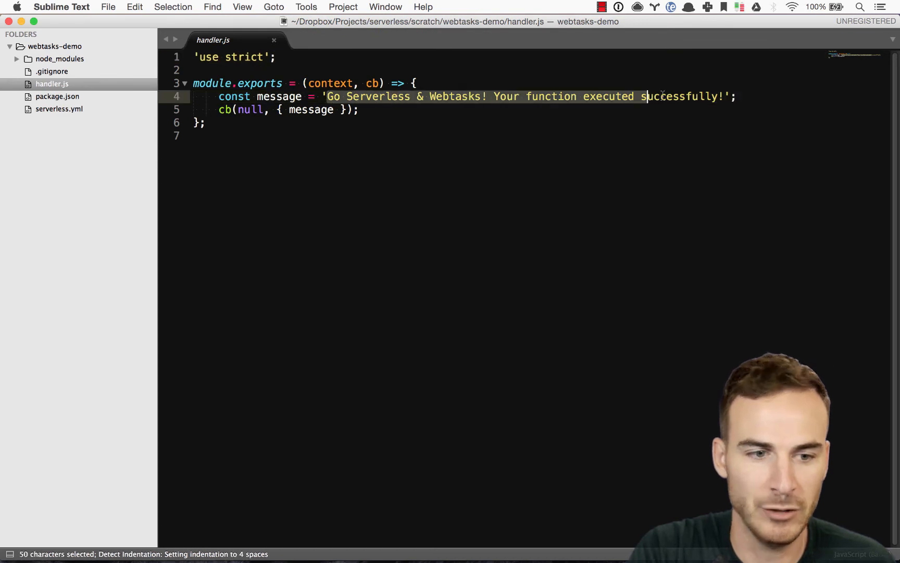
type("Wow';")
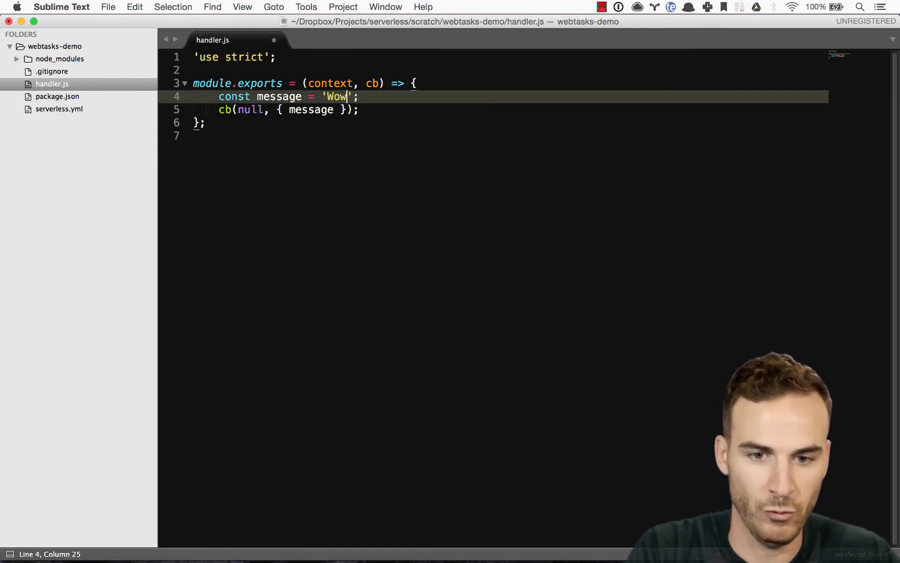
type("that was fast")
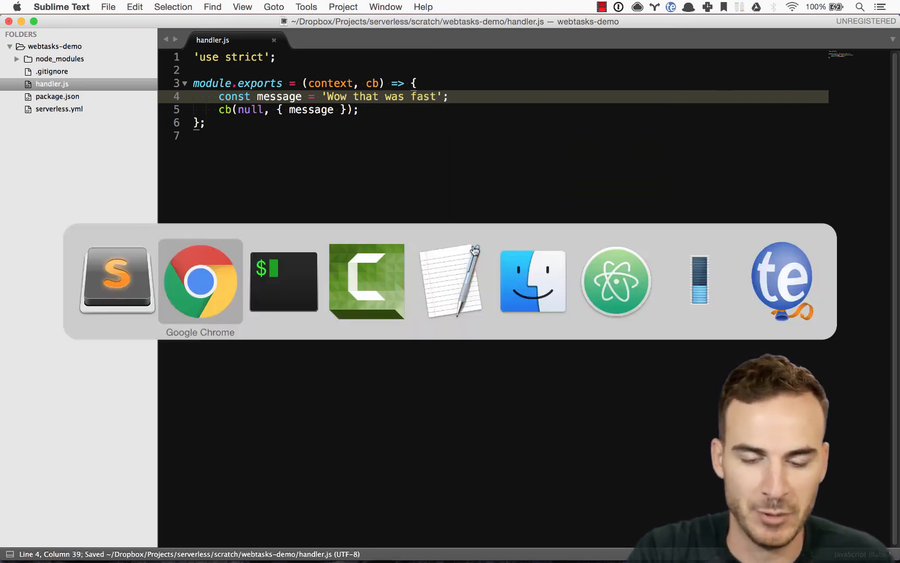
left_click(283, 280)
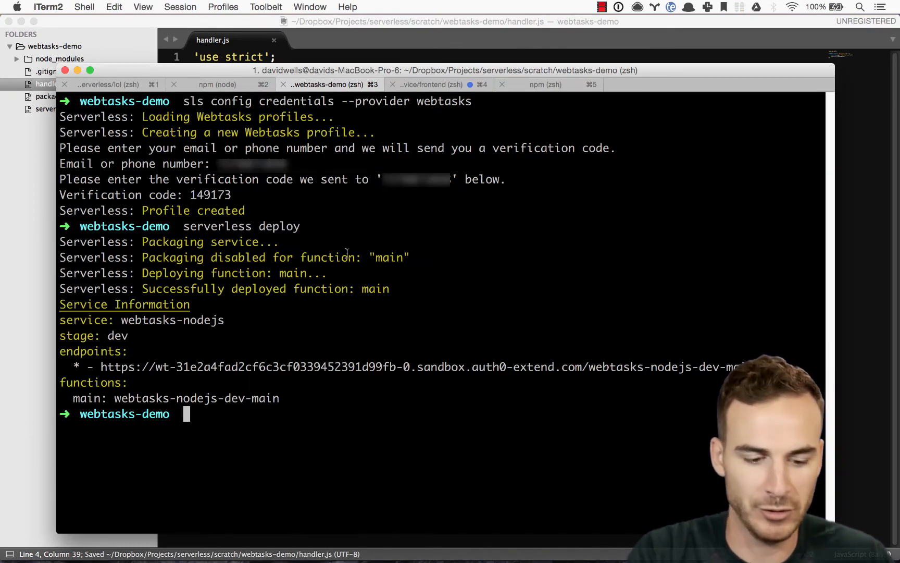
Run serverless deploy and confirm the endpoint returns 'Wow that was fast' in Chrome.
type("serverless deploy")
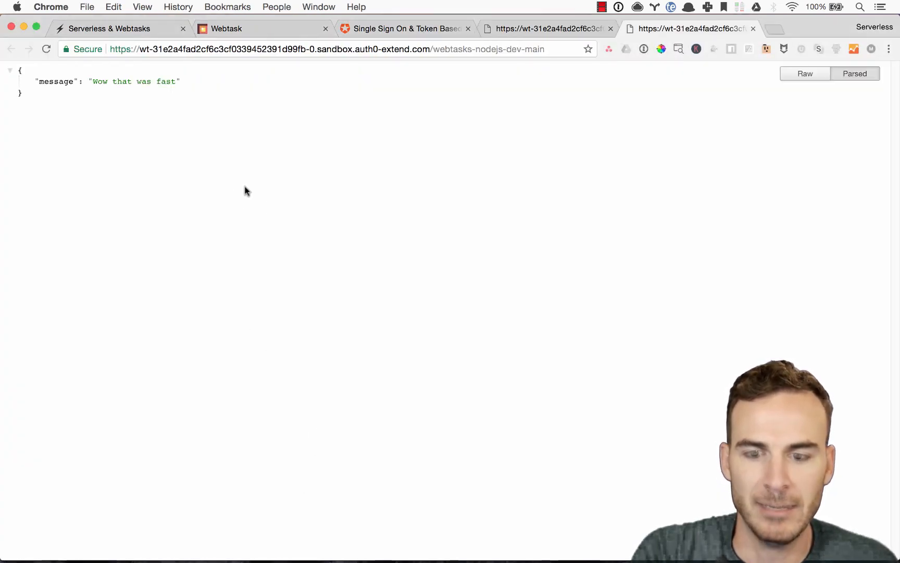
key("cmd+tab")
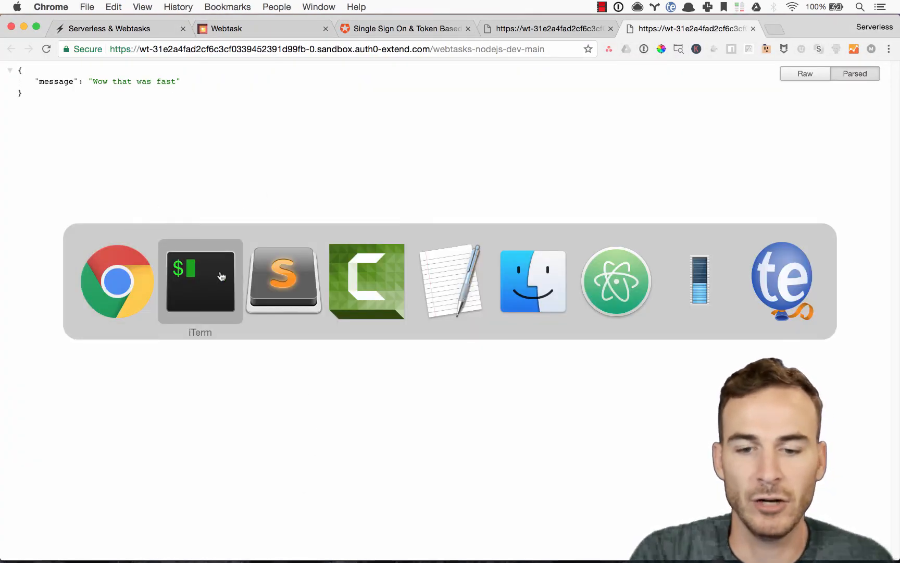
left_click(200, 281)
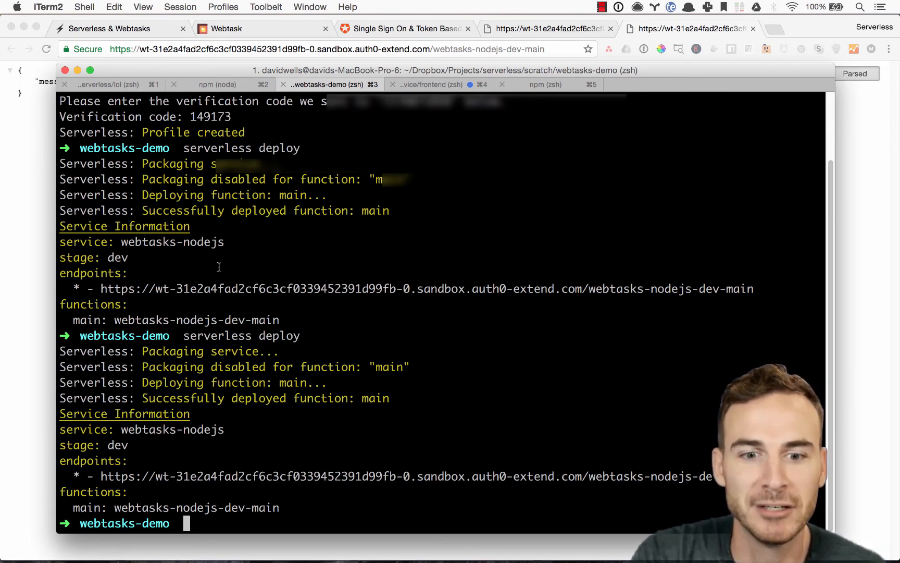
key("cmd+tab")
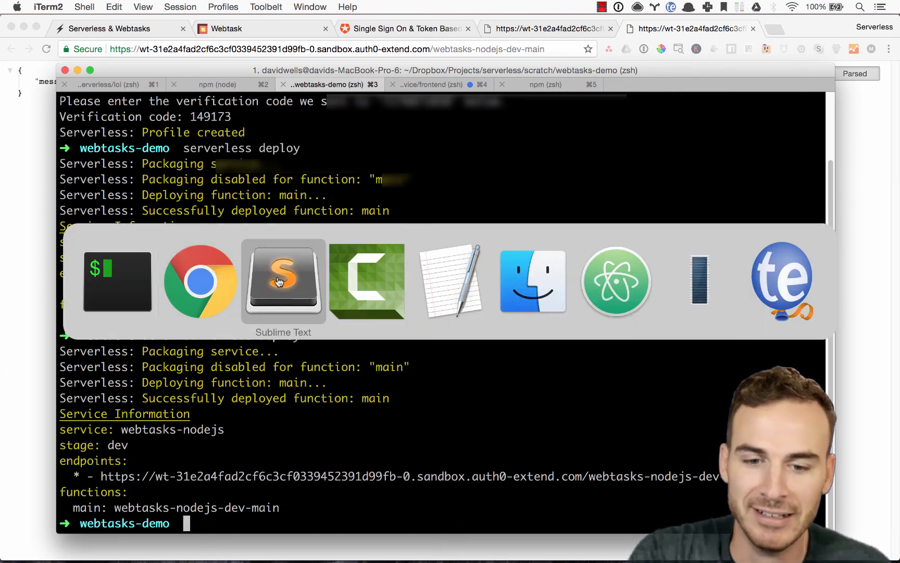
Expand the callback object in handler.js to return message: message and save the file.
left_click(283, 280)
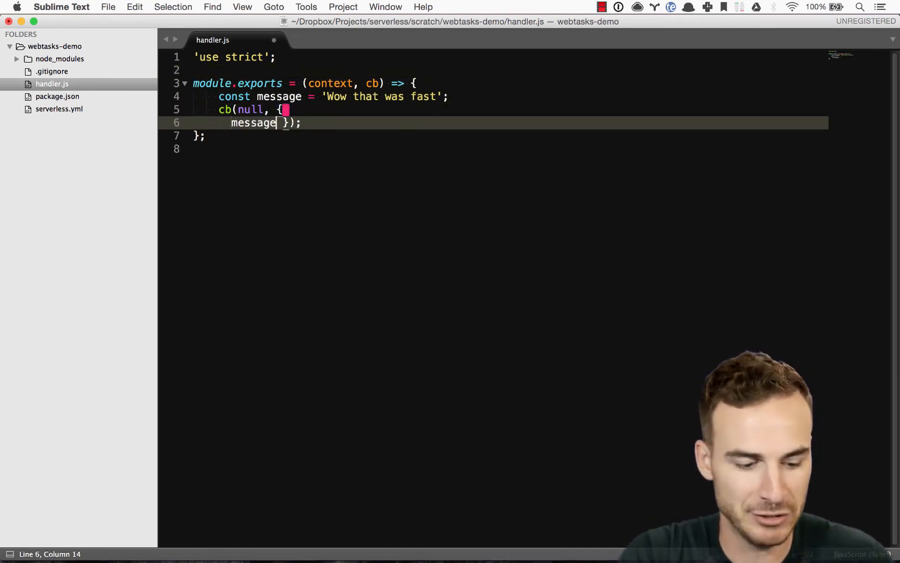
type(": message")
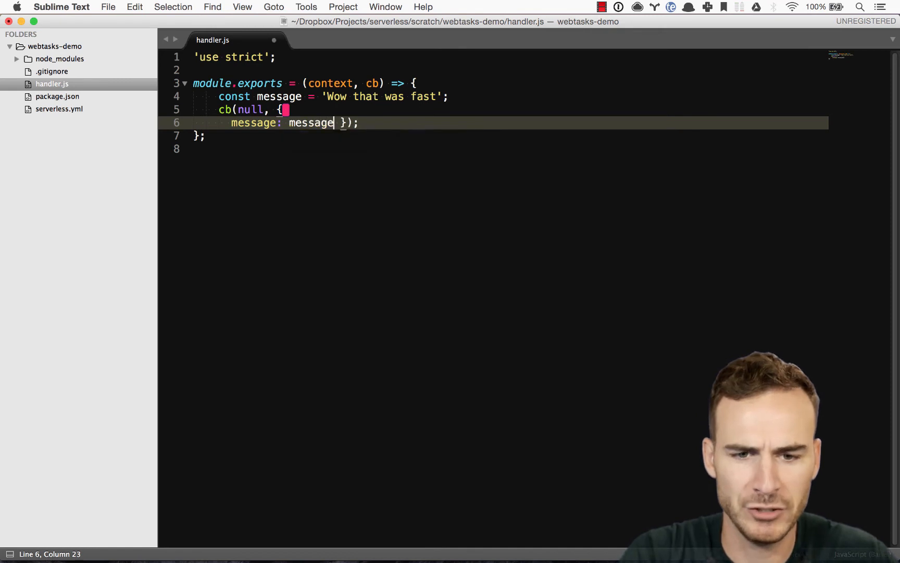
key("enter")
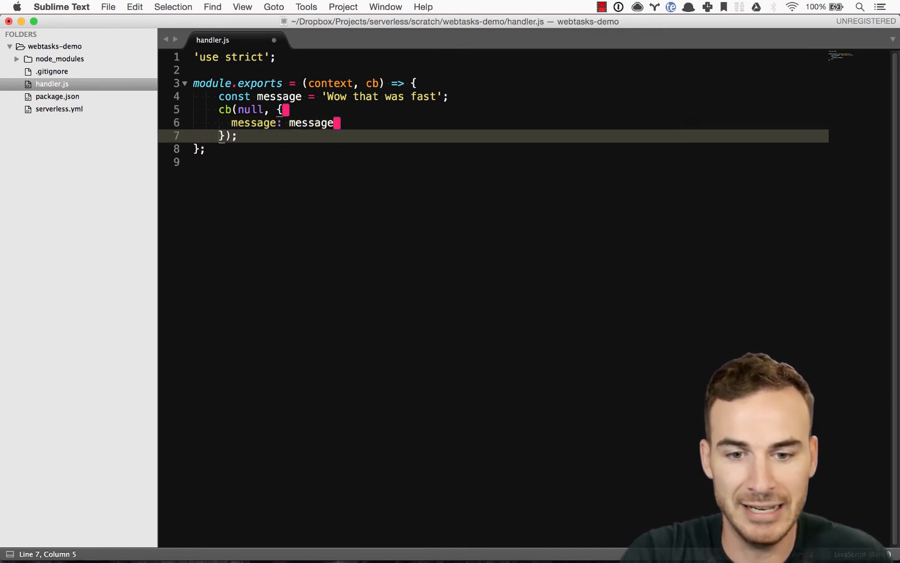
key("cmd+s")
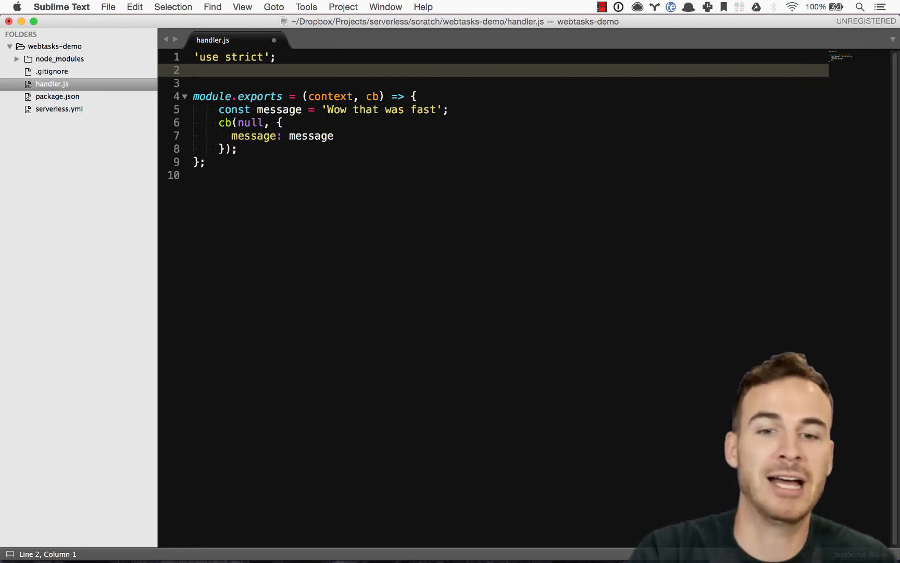
left_click(60, 110)
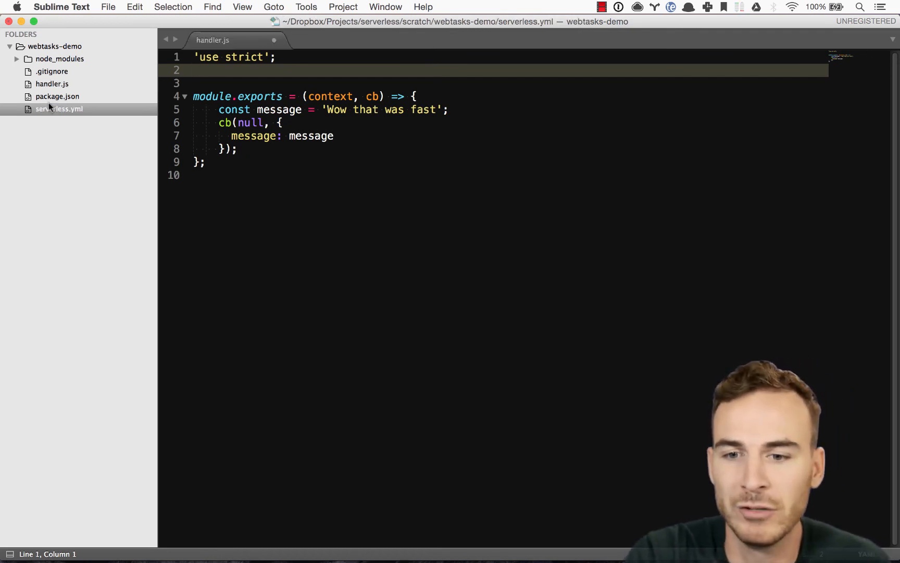
Add events: - schedule: rate(1 hour) under the main function in serverless.yml.
left_click(59, 108)
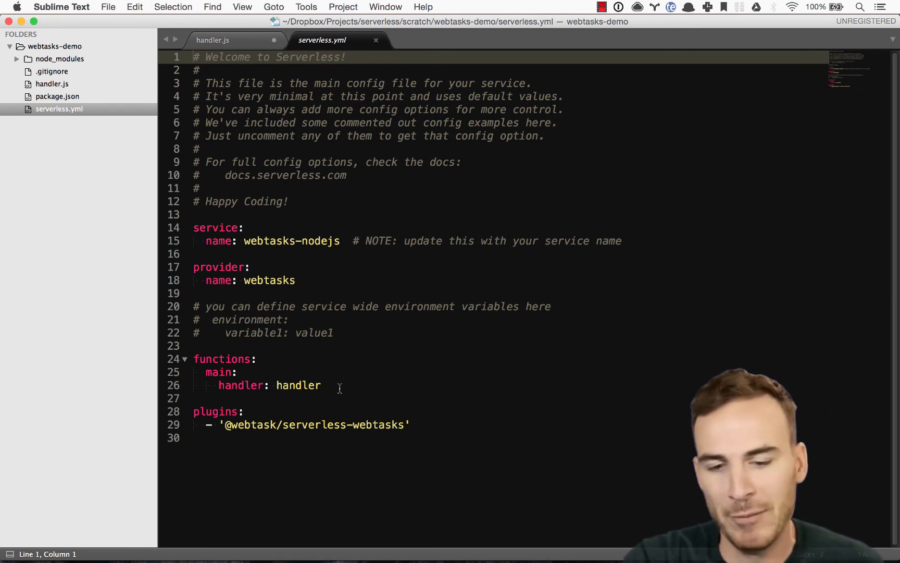
left_click(322, 386)
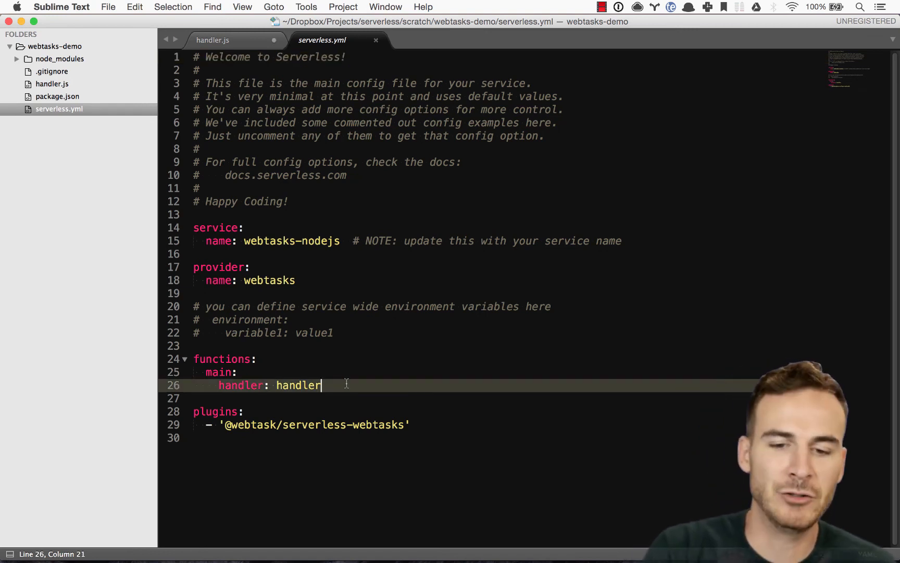
key("enter")
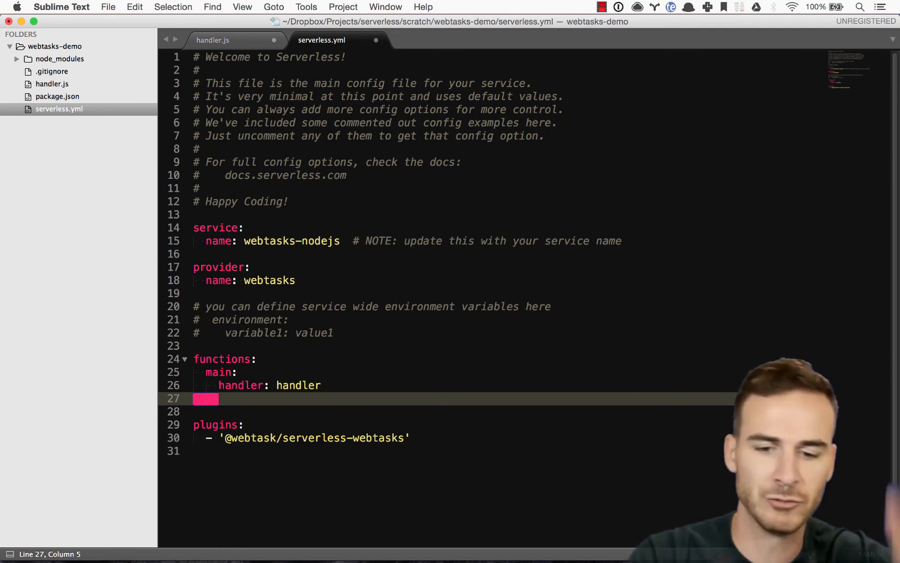
type("events:")
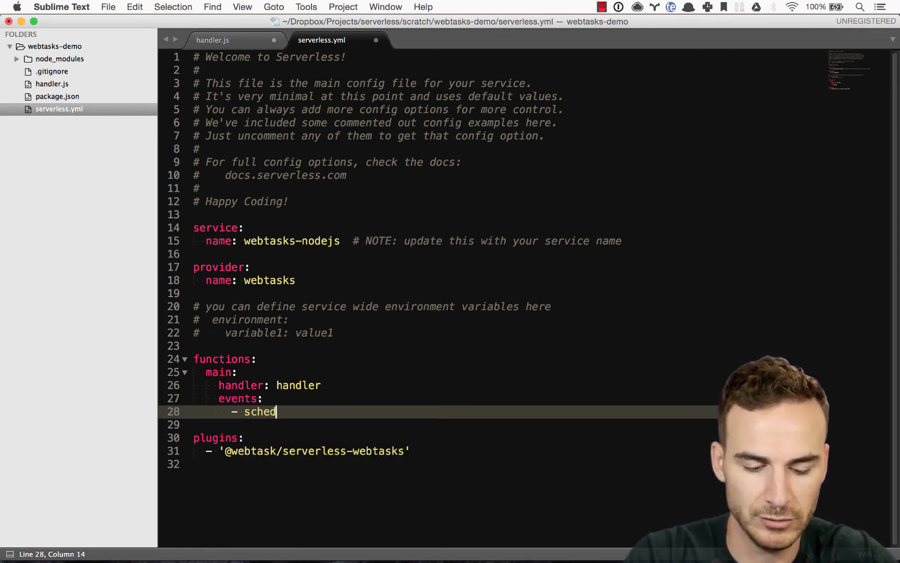
type("ule:")
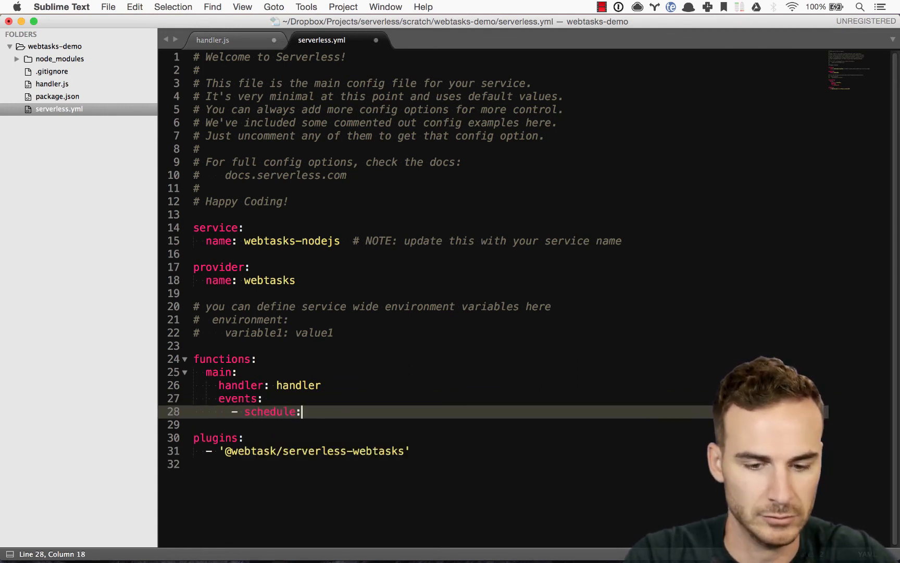
type("rate()")
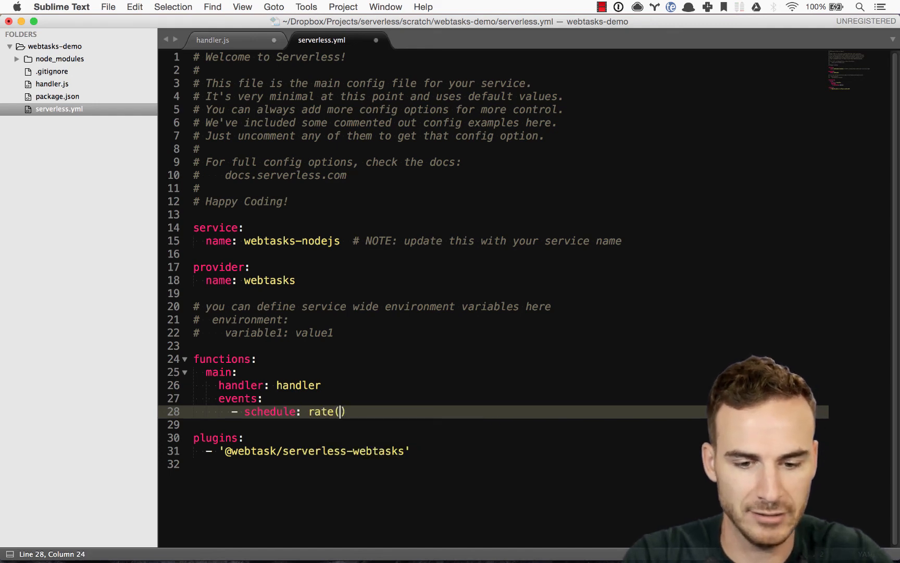
type("1 hou")
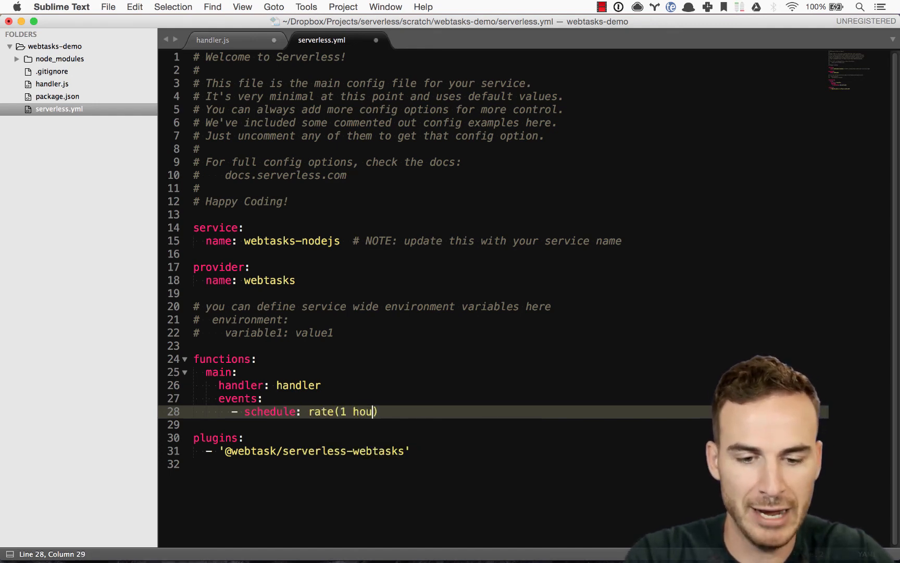
type("r")
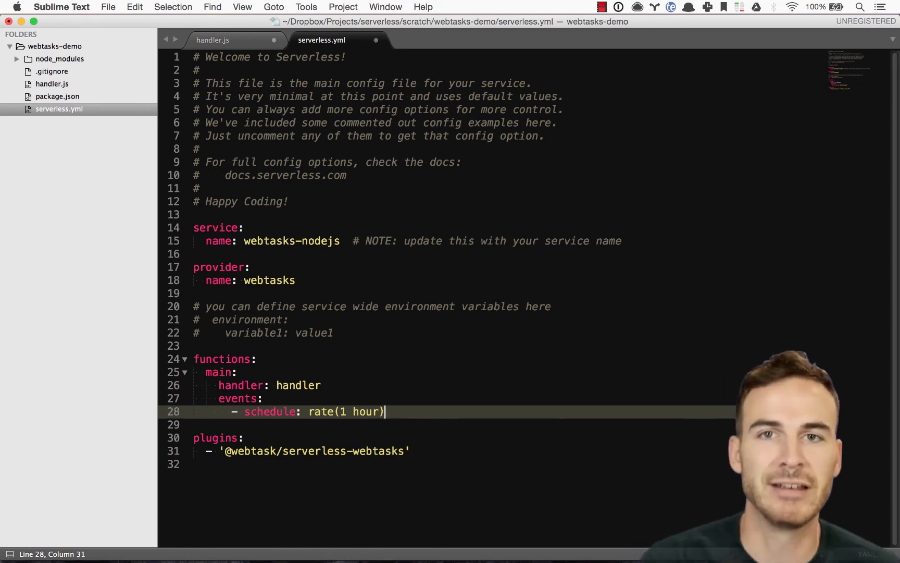
left_click(57, 96)
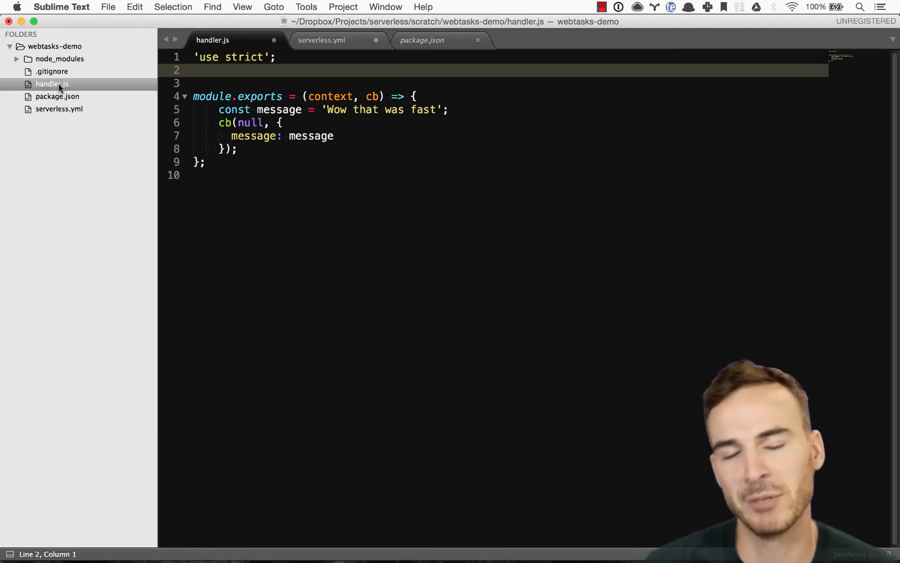
mouse_move(52, 108)
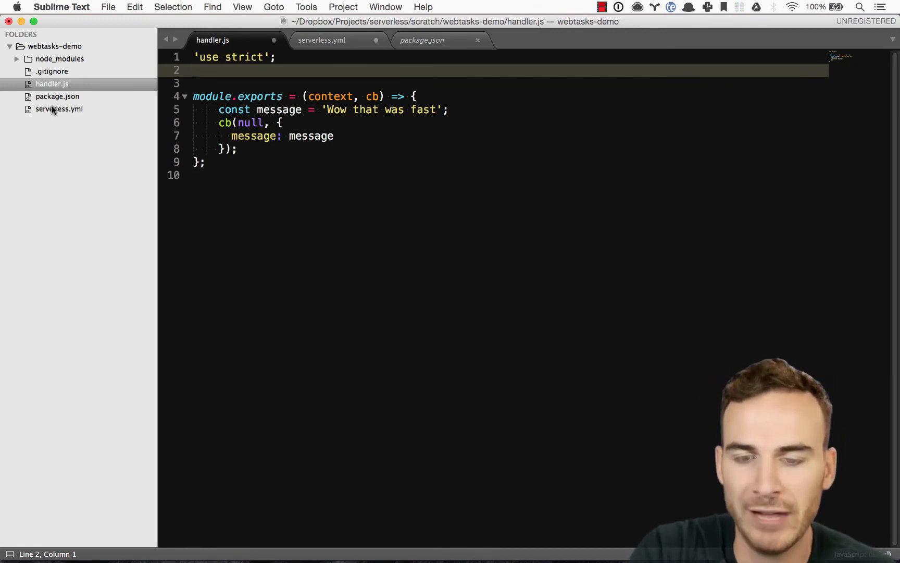